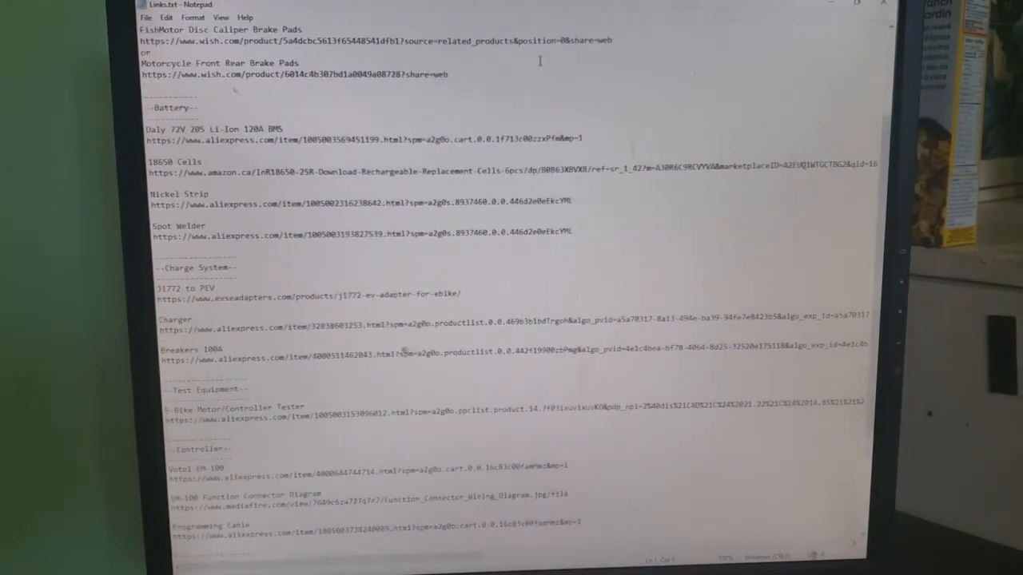
pyautogui.scroll(-3)
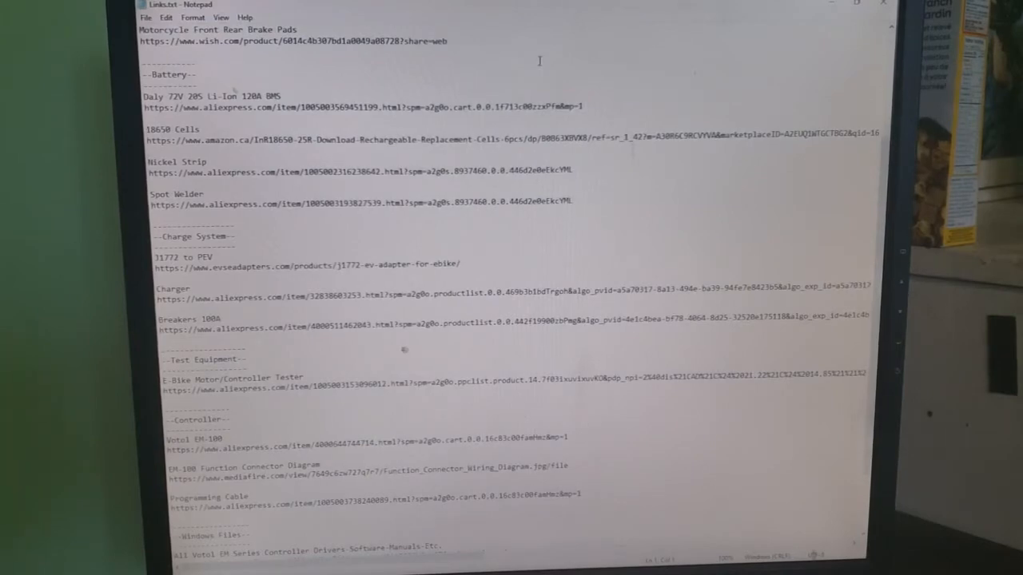
pyautogui.scroll(-3)
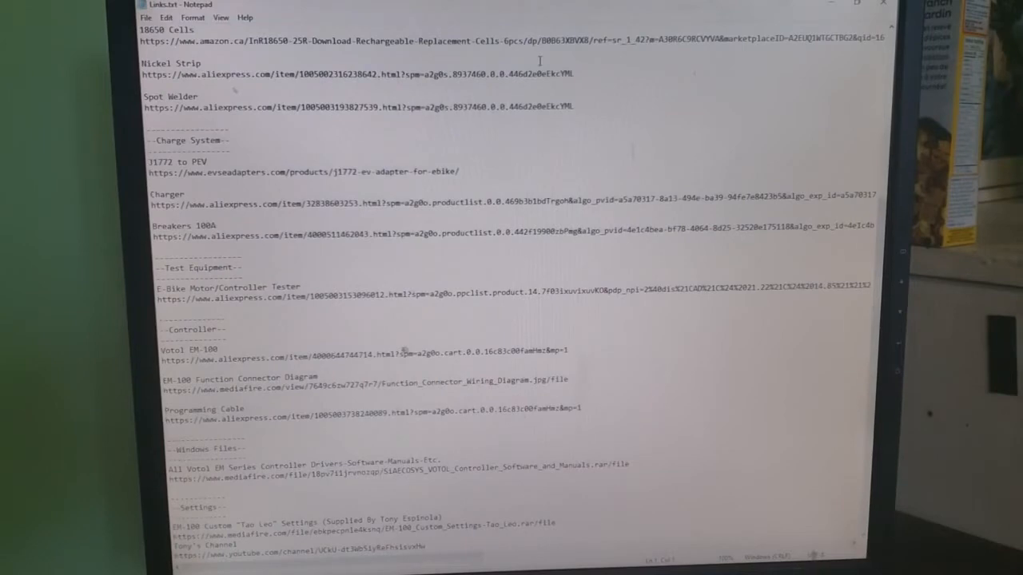